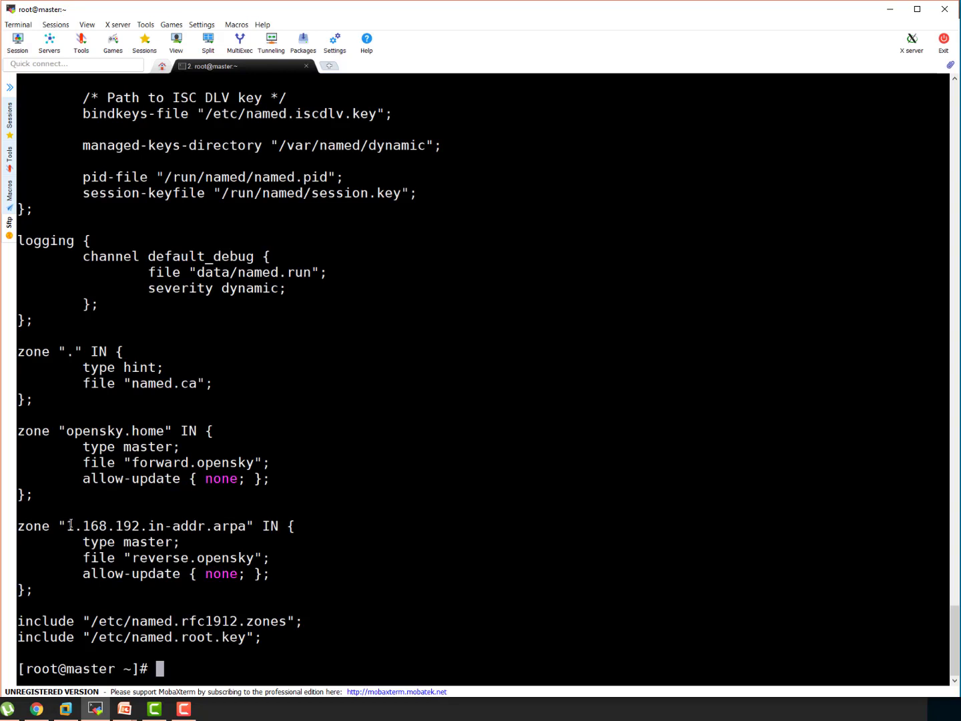
# Step: Highlight parts of the reverse zone name, including the 192 octet
pyautogui.doubleClick(100, 525)
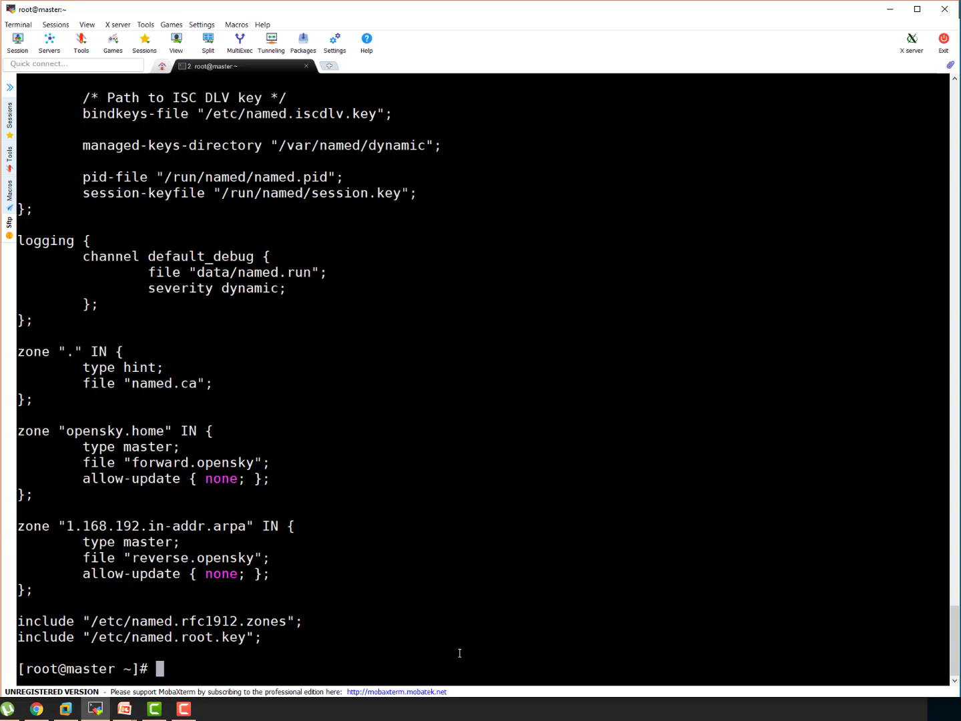
pyautogui.doubleClick(127, 526)
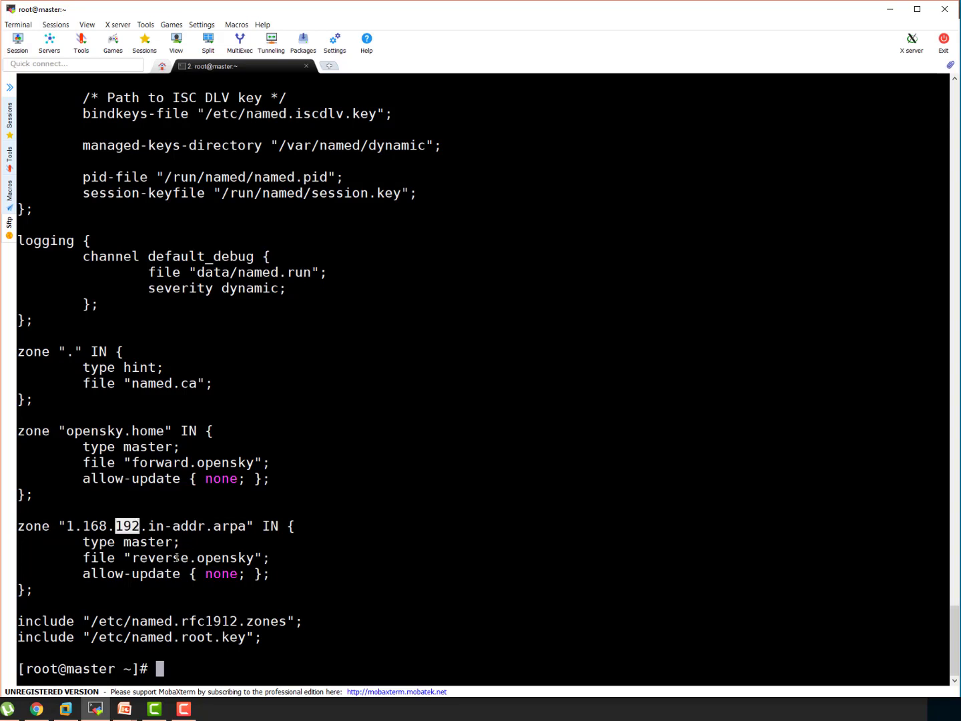
pyautogui.doubleClick(191, 558)
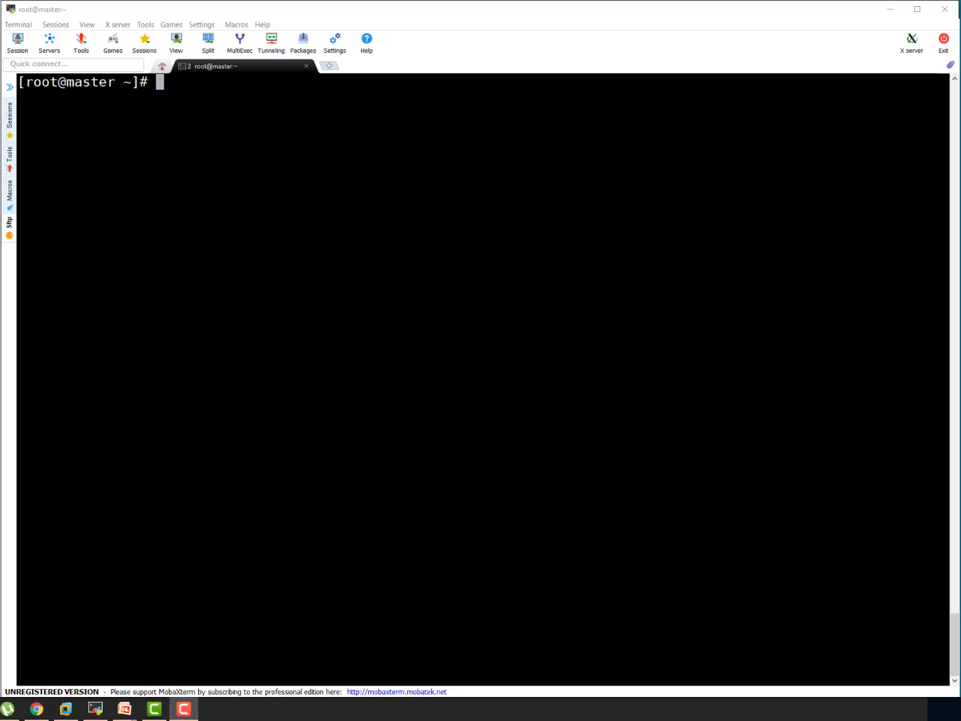
# Step: Write the opensky.home SOA, NS and A records into /var/named/forward.opensky with vim
pyautogui.write('vim /var/named/forward.opensky')
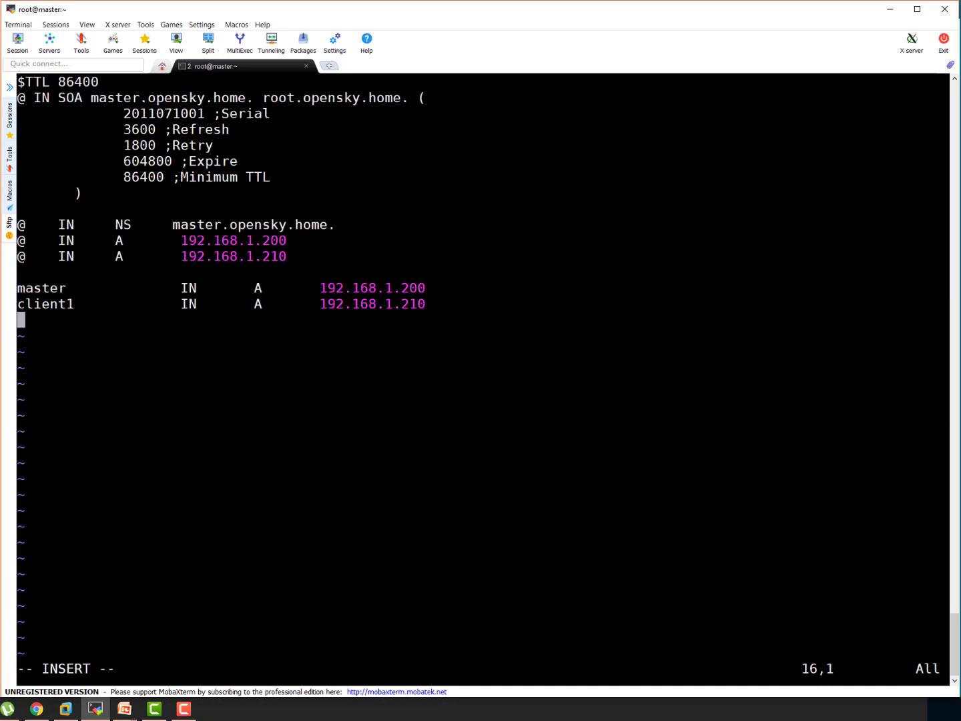
pyautogui.press('Escape')
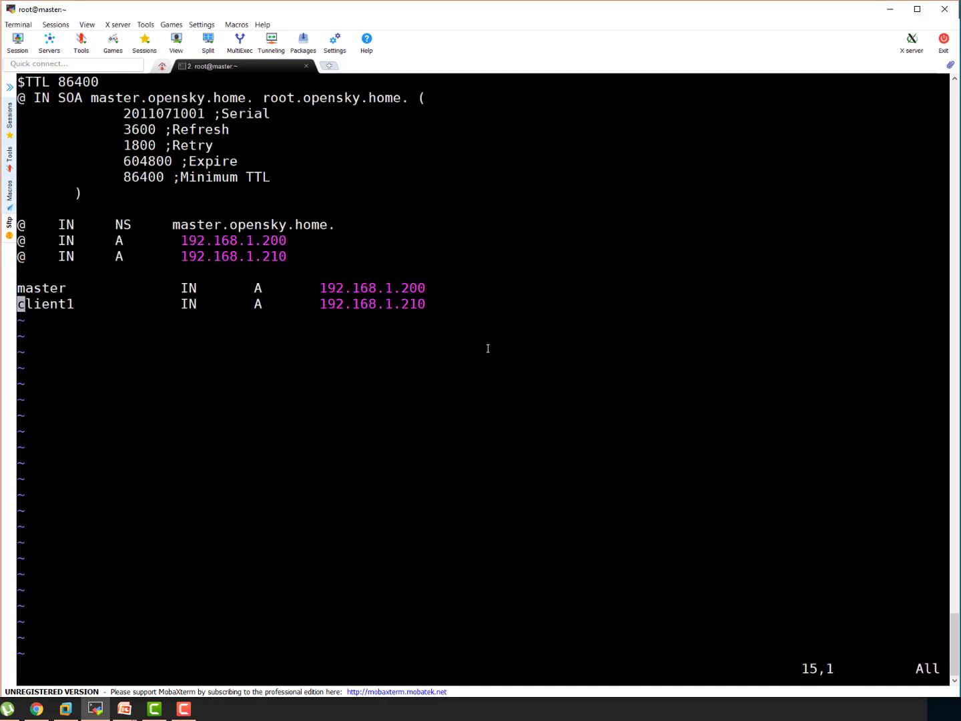
pyautogui.moveTo(397, 156)
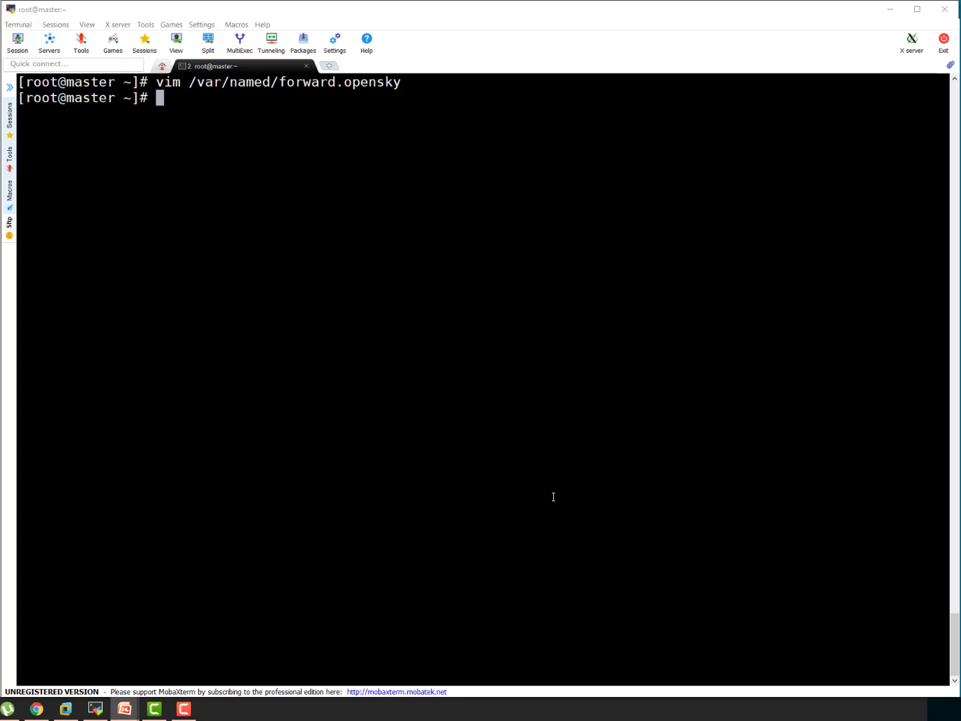
# Step: Paste the reverse zone records into /var/named/reverse.opensky, accepting the multi-line paste
pyautogui.write('vim /var/named/reverse.opensky')
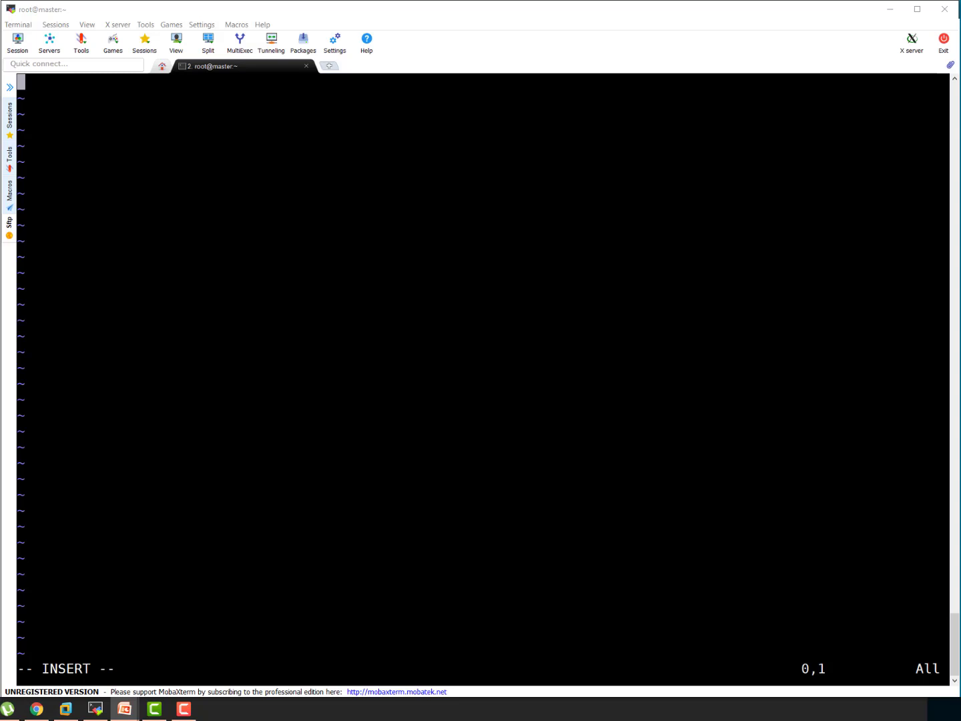
pyautogui.moveTo(699, 590)
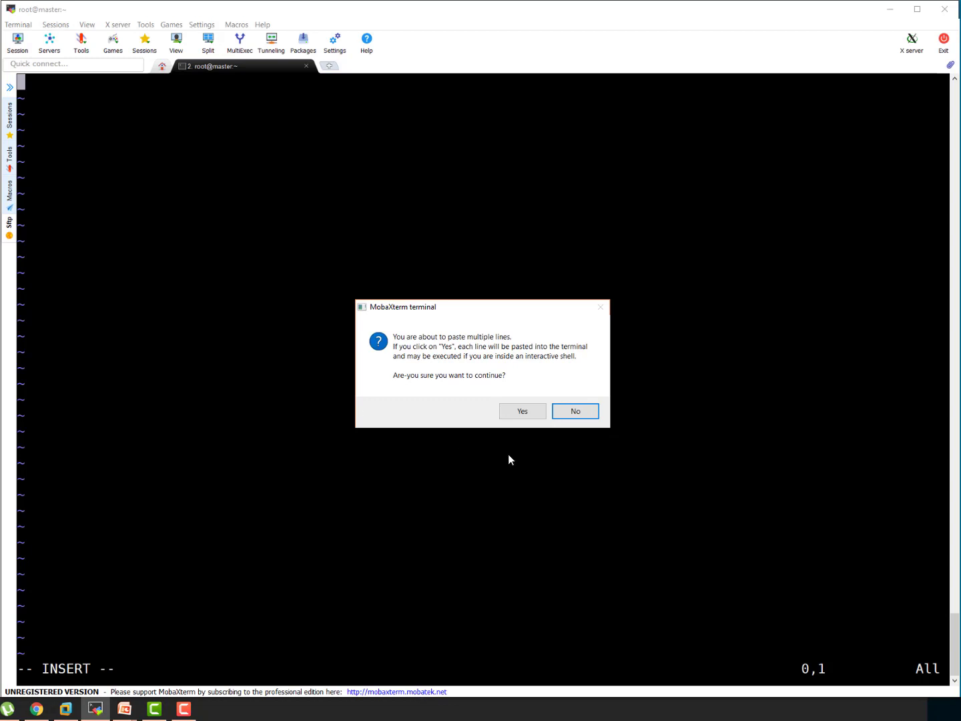
pyautogui.click(522, 410)
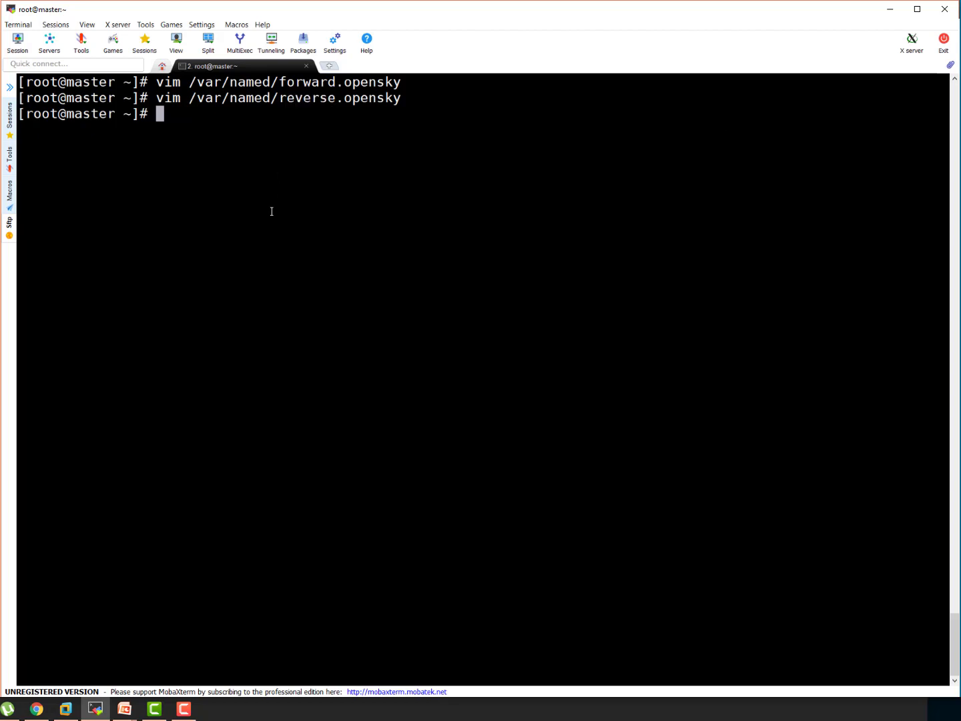
# Step: Show the last 30 lines of /etc/named.conf and highlight the zone file names
pyautogui.write('tail -=')
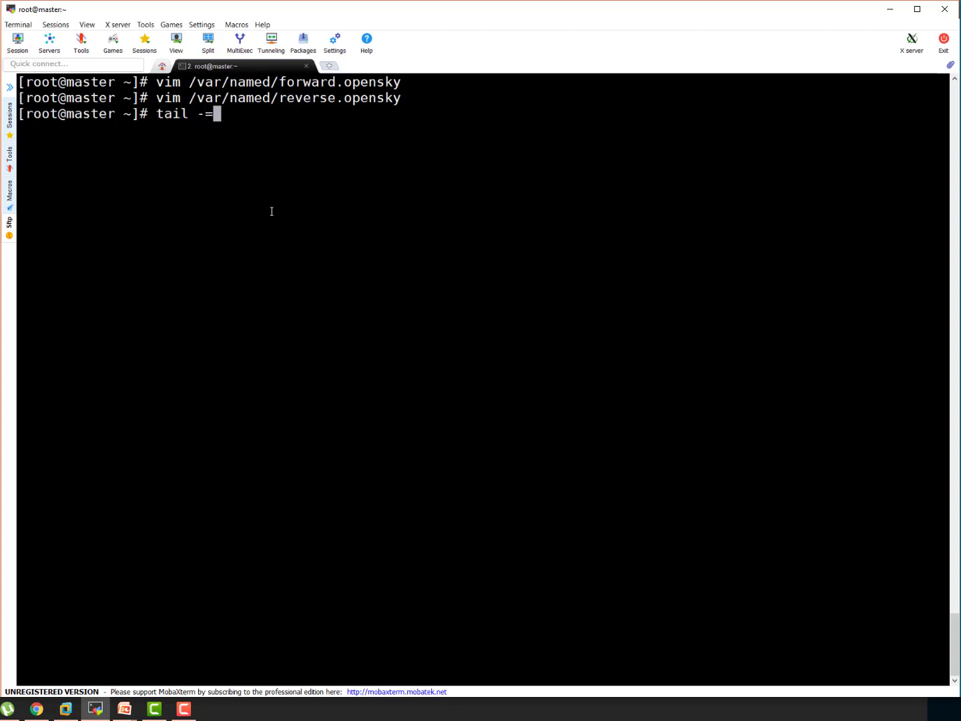
pyautogui.press('BackSpace')
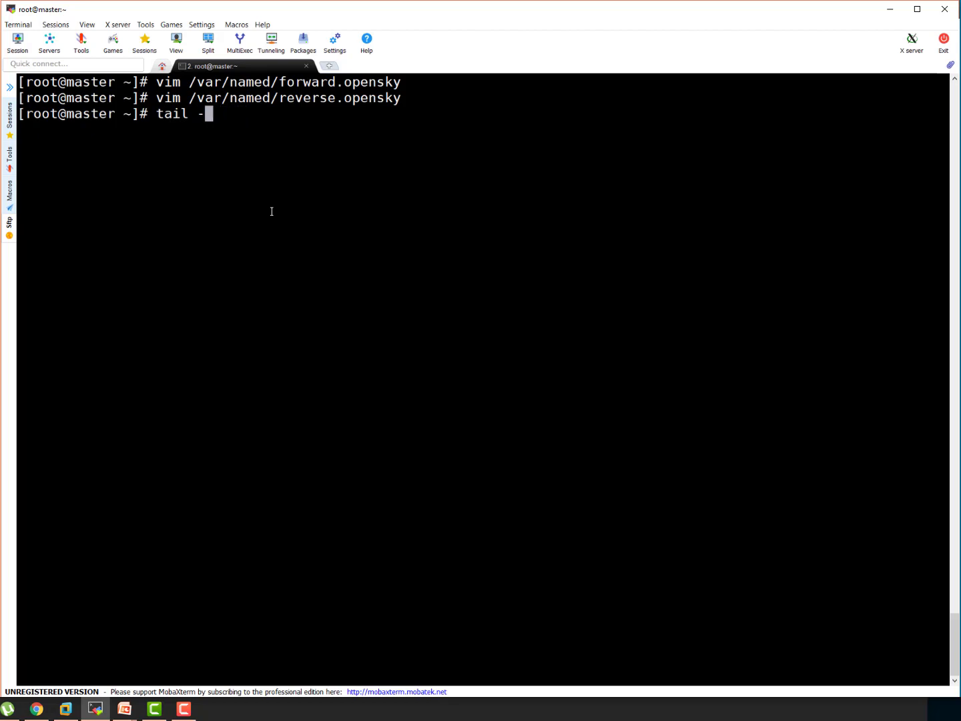
pyautogui.write('30 /')
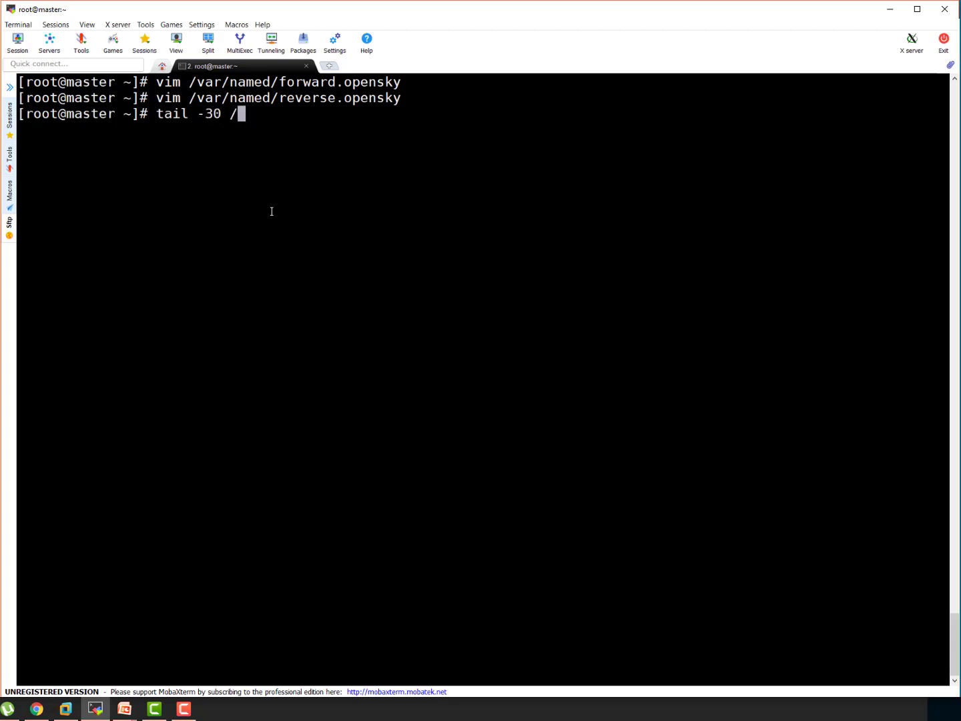
pyautogui.write('etc/named.conf')
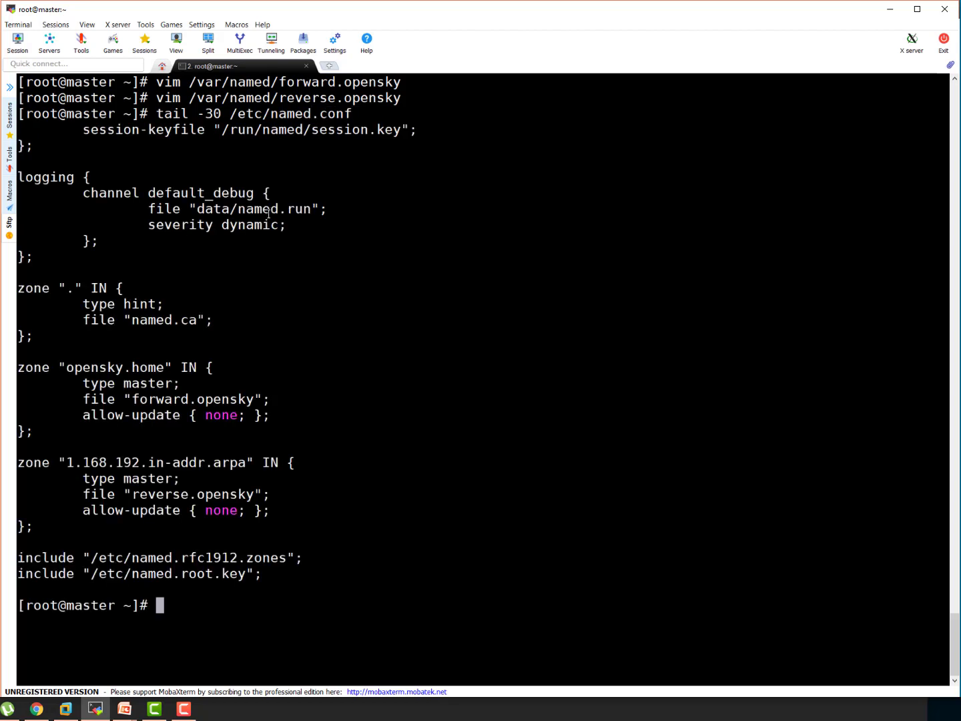
pyautogui.doubleClick(234, 81)
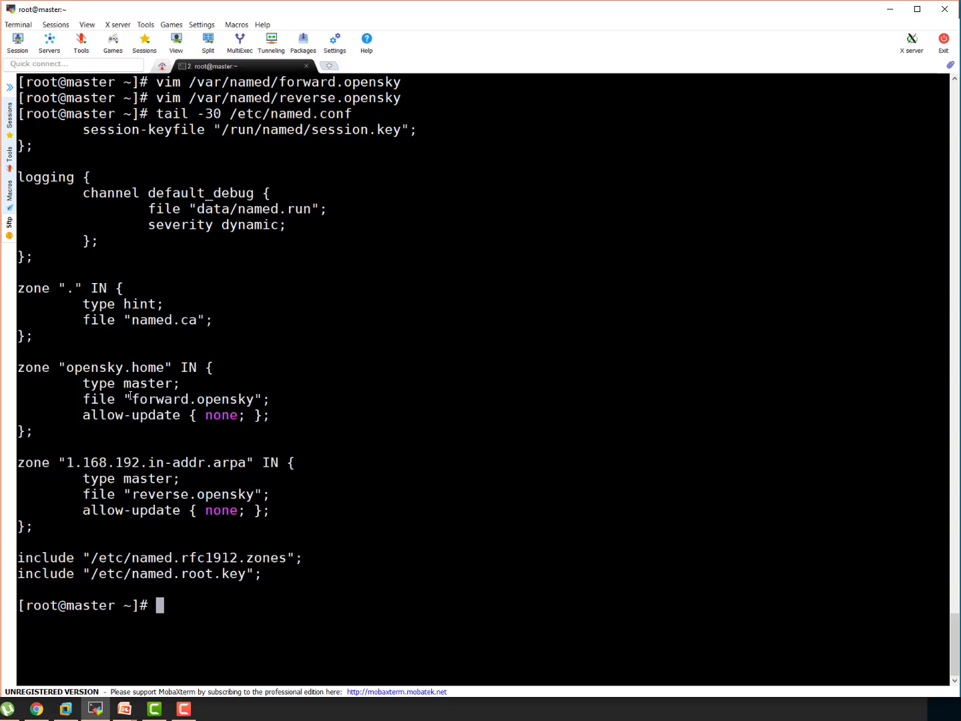
pyautogui.doubleClick(147, 493)
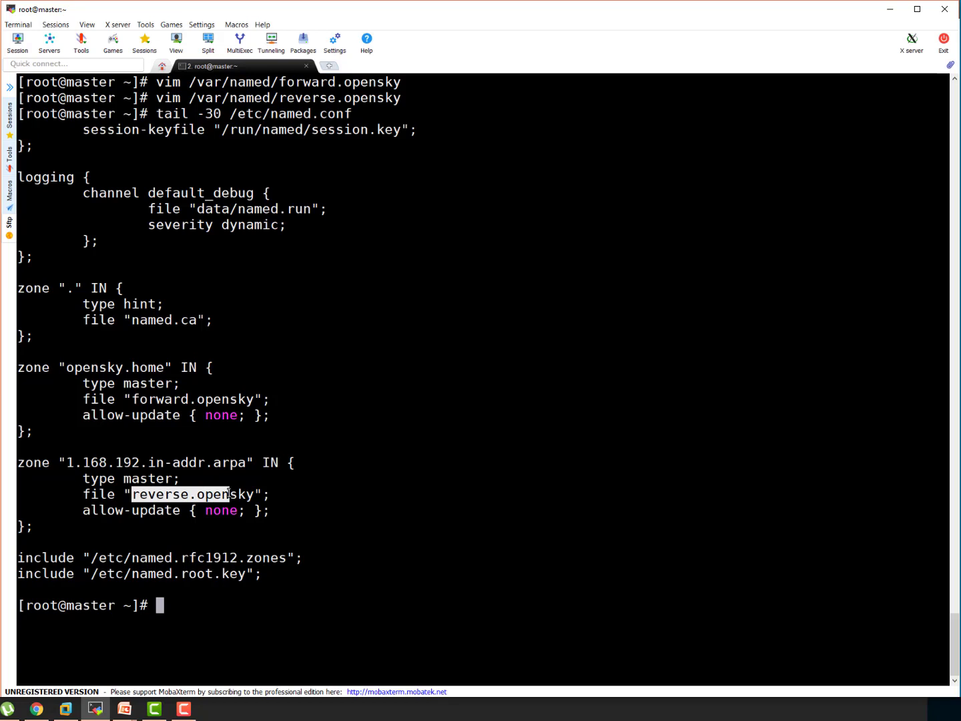
pyautogui.moveTo(401, 355)
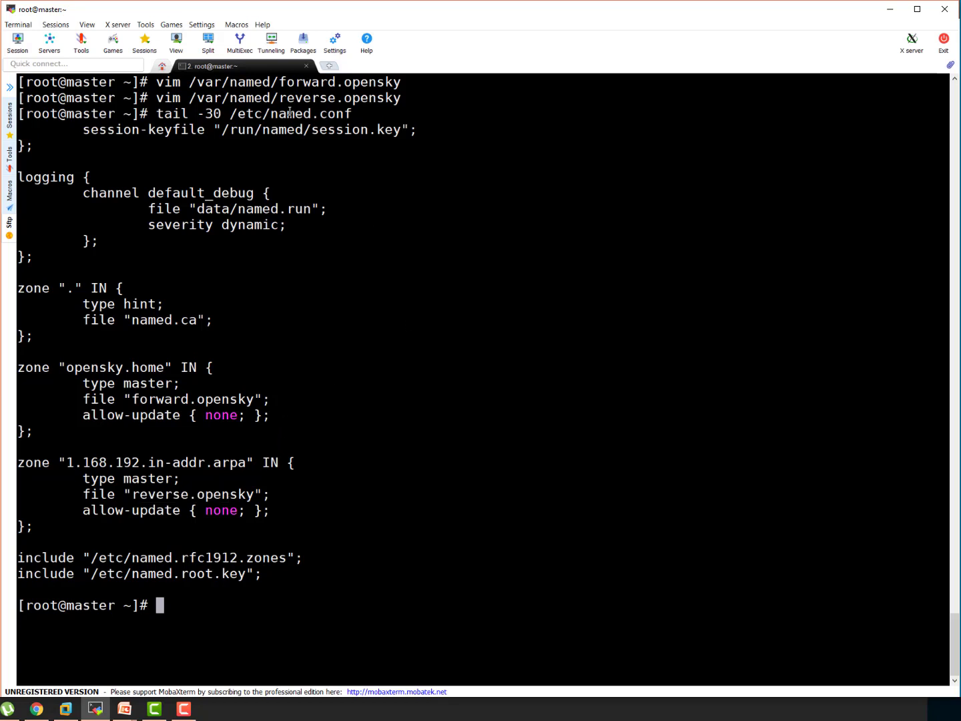
# Step: Print /etc/named.conf with cat and scroll through the options and zone blocks
pyautogui.write('cat')
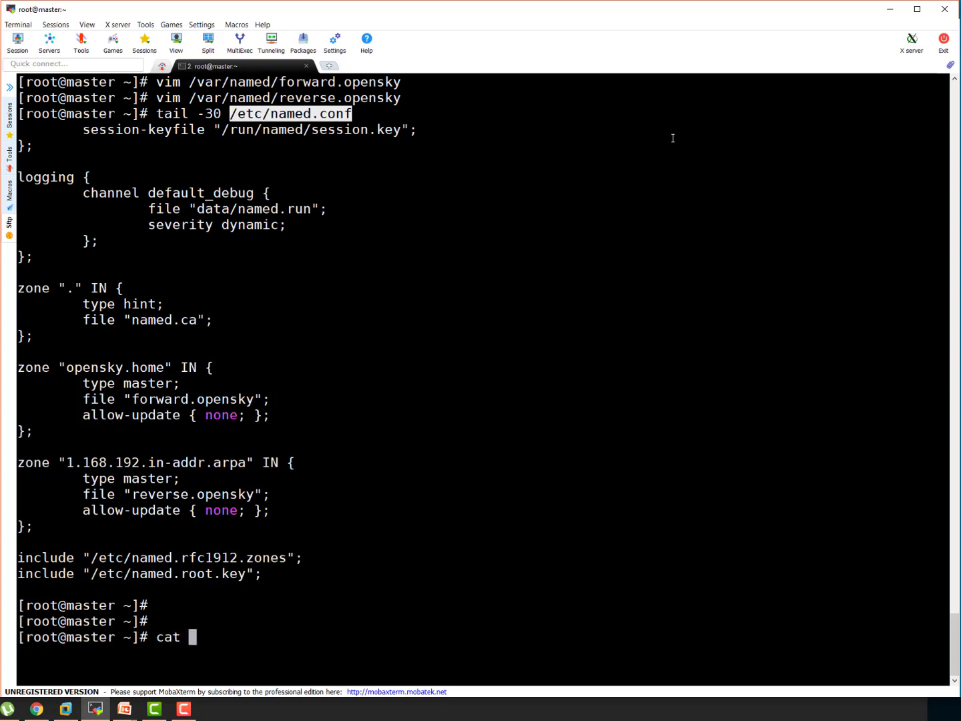
pyautogui.scroll(-3)
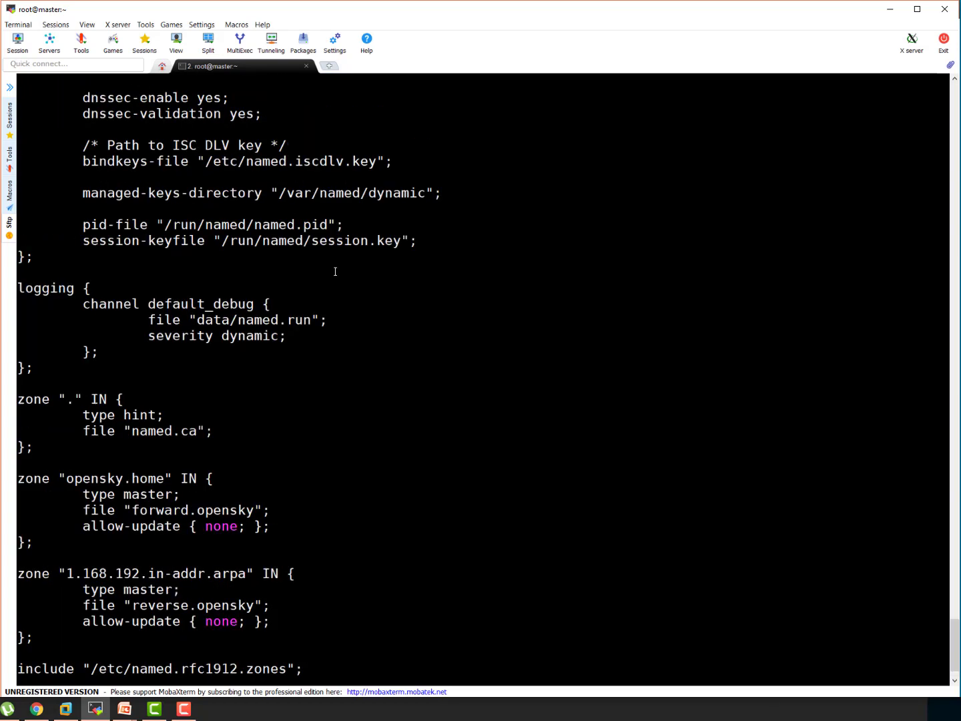
pyautogui.scroll(3)
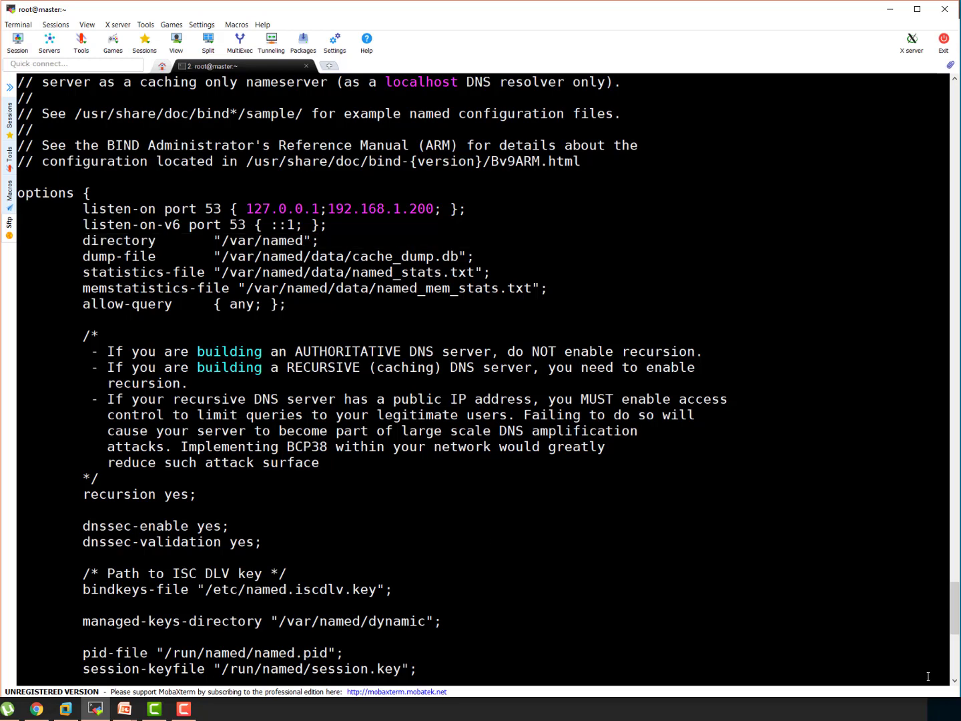
pyautogui.scroll(-3)
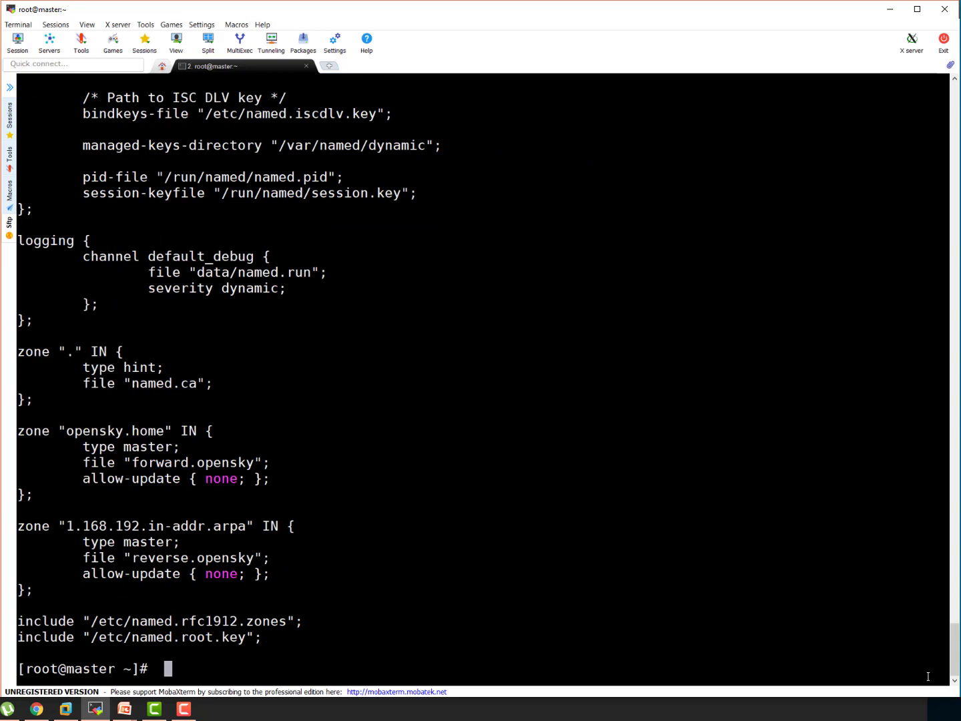